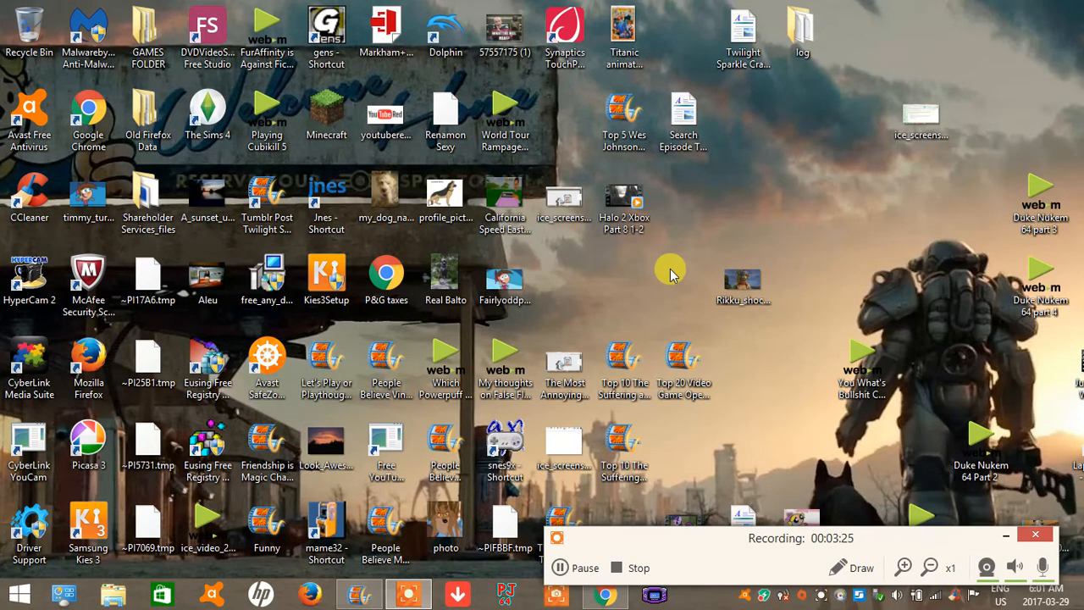
{"action": "mouse_move", "coordinate": [663, 298]}
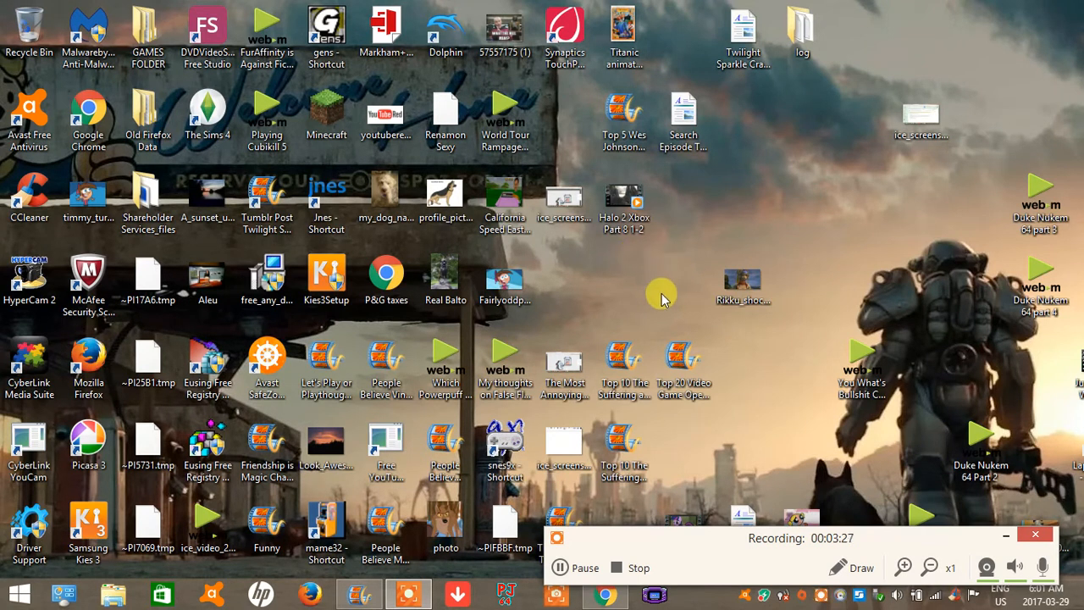